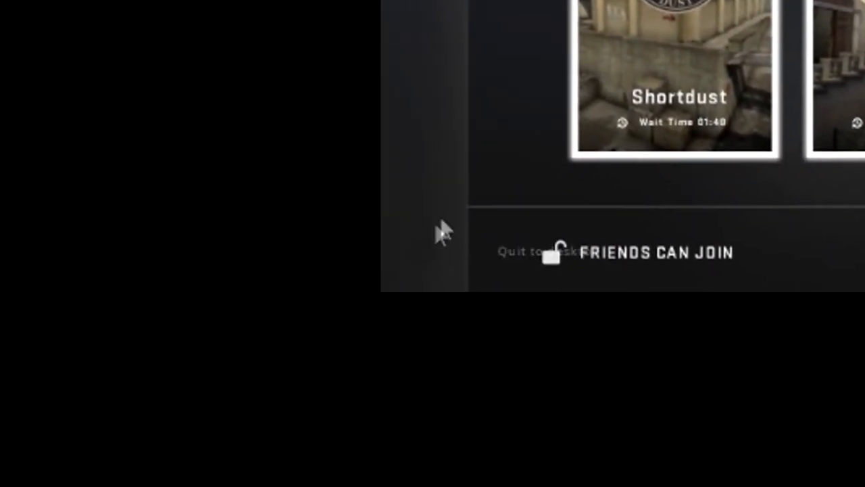
Step: Quit the game from the main menu and confirm in the Confirm Exit dialog
left_click(534, 250)
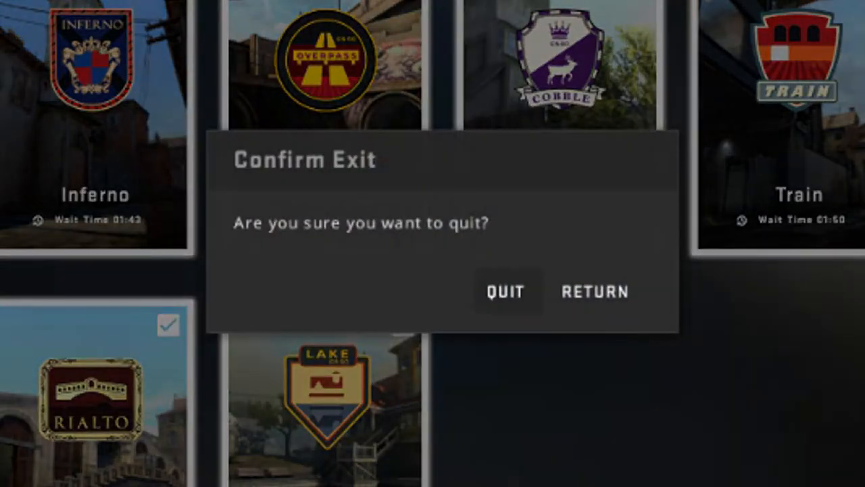
mouse_move(520, 300)
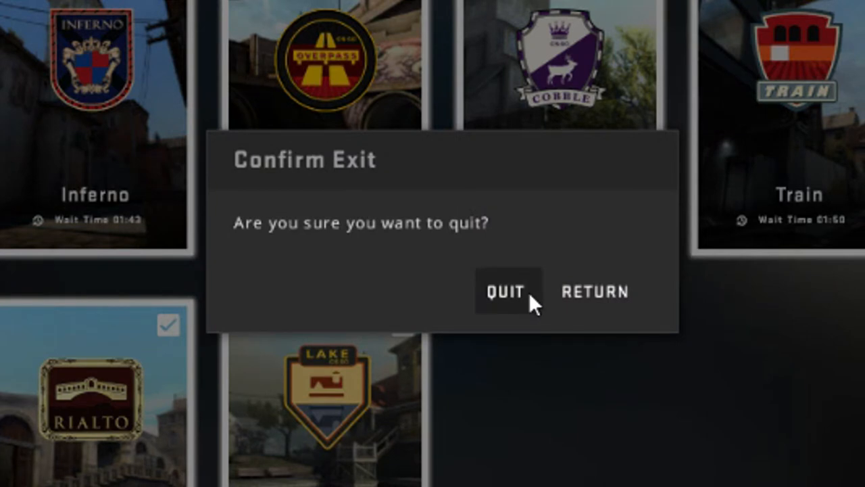
left_click(504, 292)
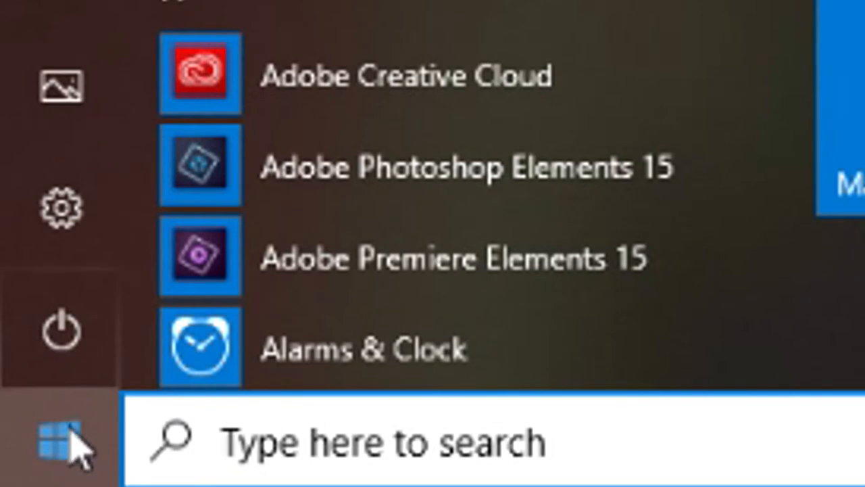
Step: Choose Shut down from the Start menu's power options
left_click(61, 332)
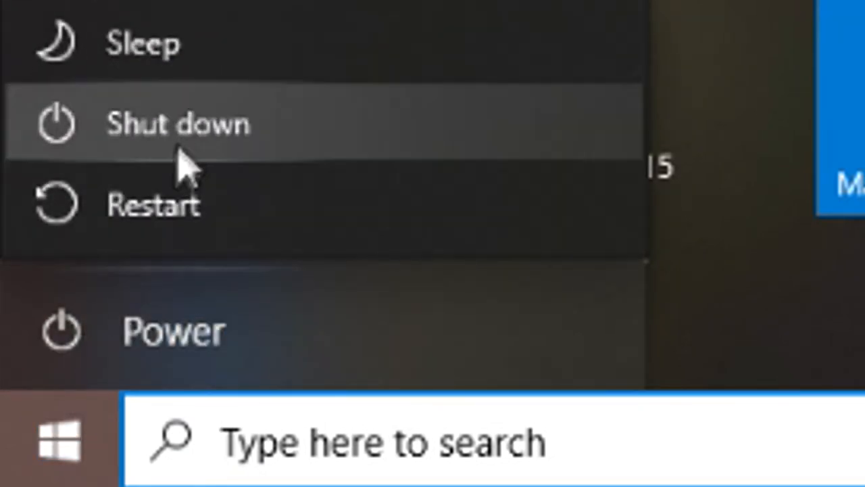
left_click(178, 124)
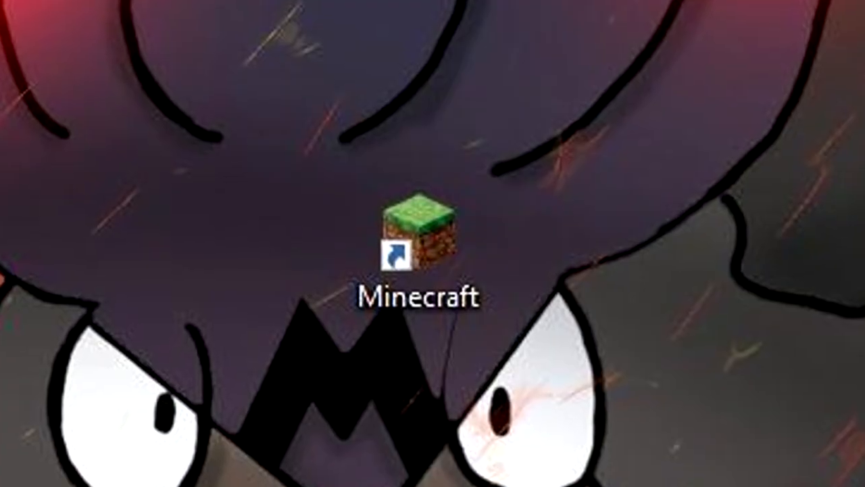
Step: Launch Minecraft Java Edition from the desktop shortcut and show the multiplayer server list
double_click(411, 241)
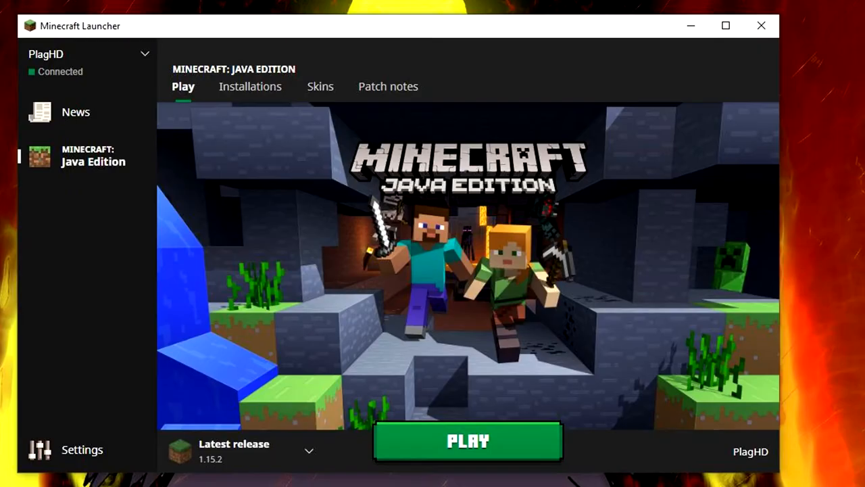
left_click(468, 441)
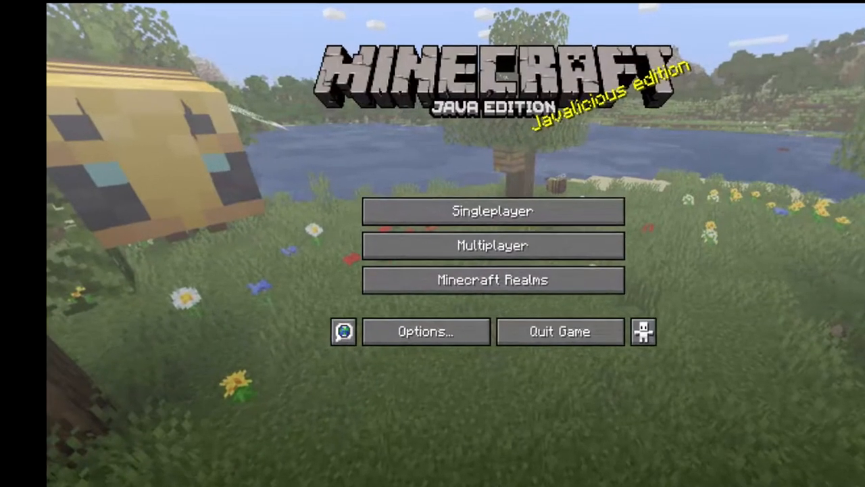
left_click(492, 245)
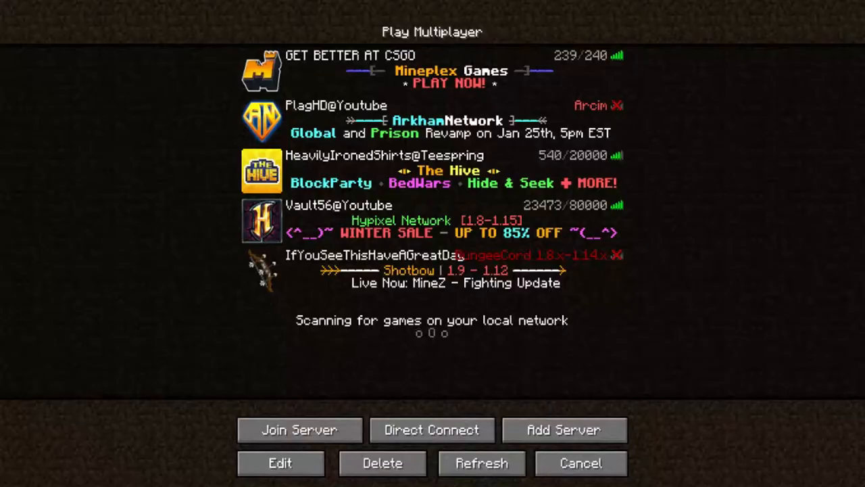
Step: Join a server from the list, then disconnect via the Game Menu
left_click(299, 430)
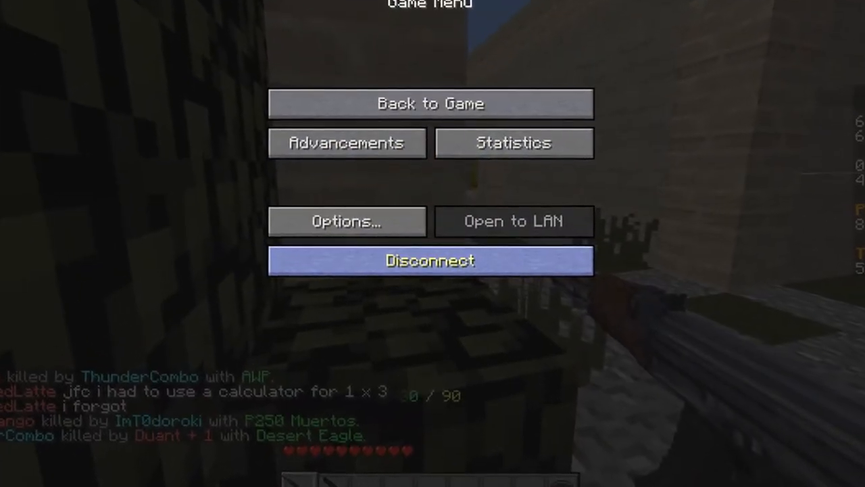
left_click(430, 261)
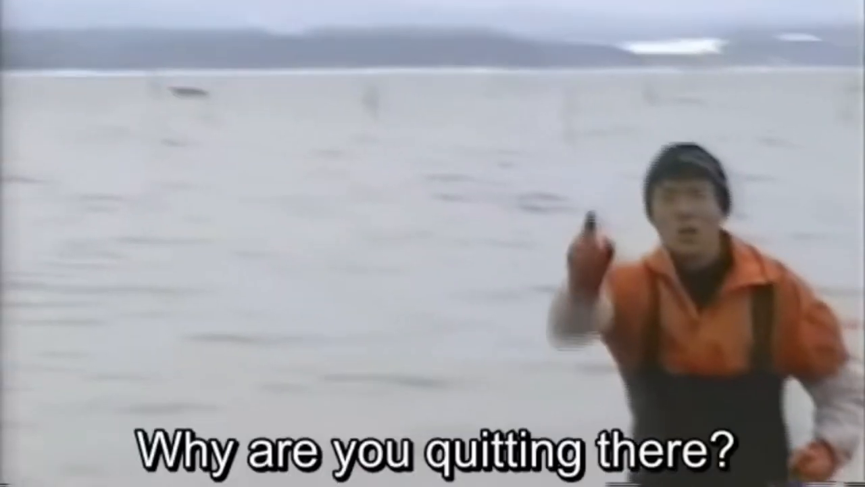